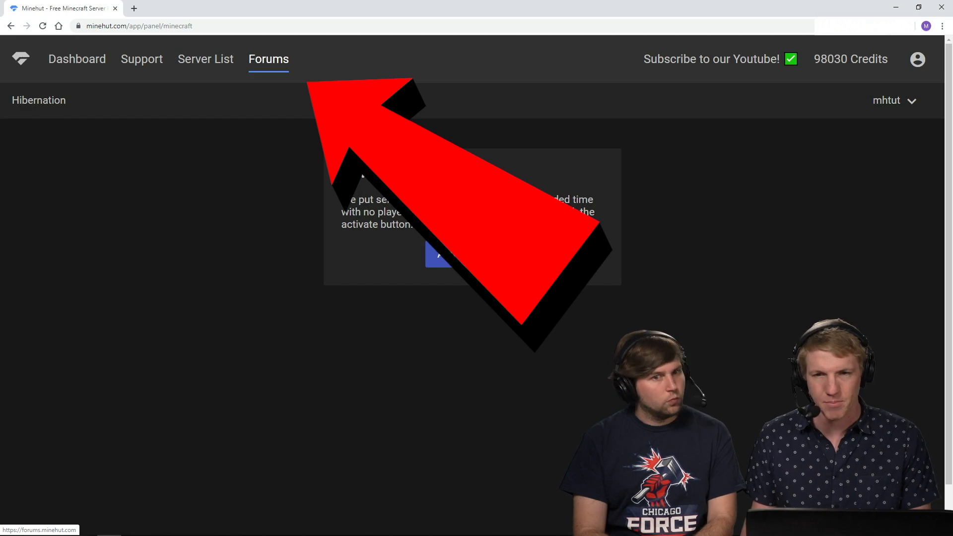
- Go to the community forums from the server panel's top navigation
left_click(268, 59)
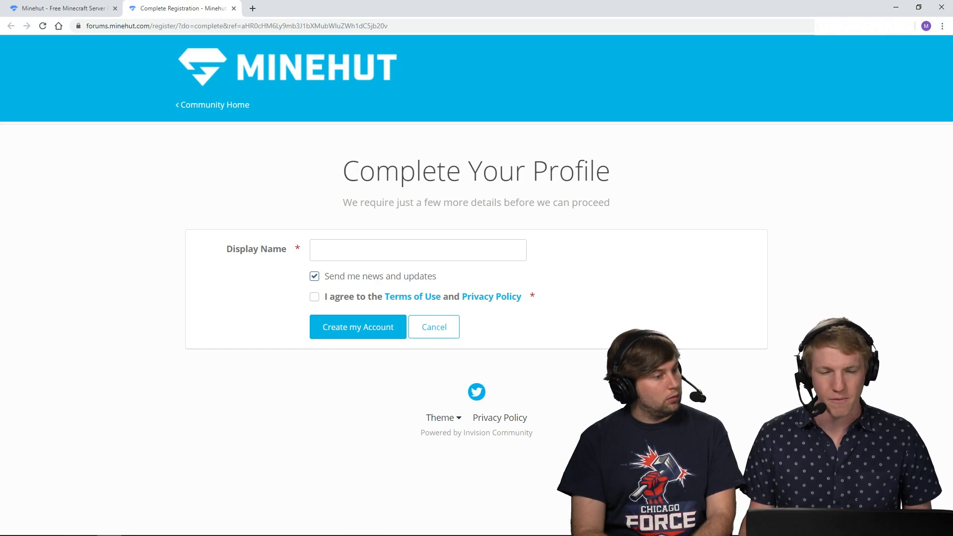
- Register with display name 'TrentTutorial', accept the Terms of Use, and create the account
left_click(418, 250)
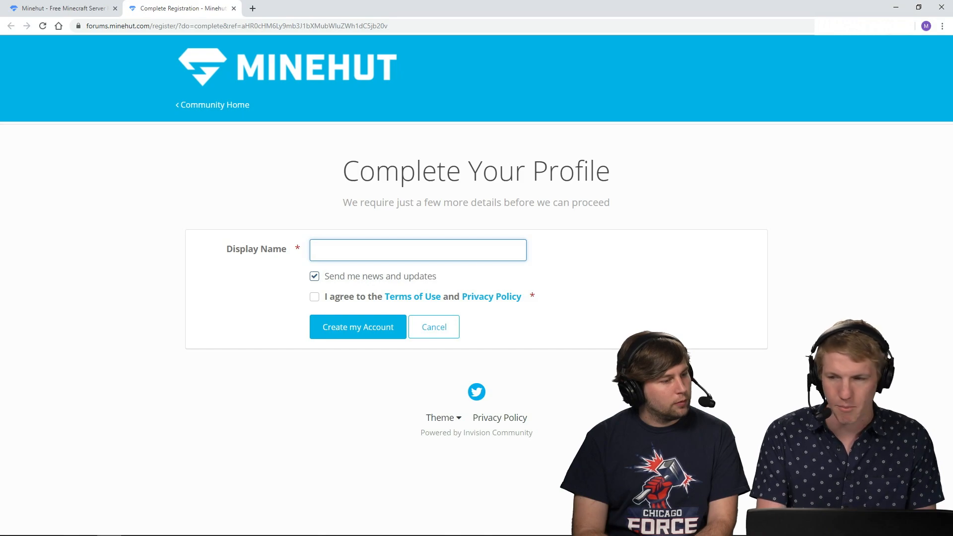
type("TrentTutorial")
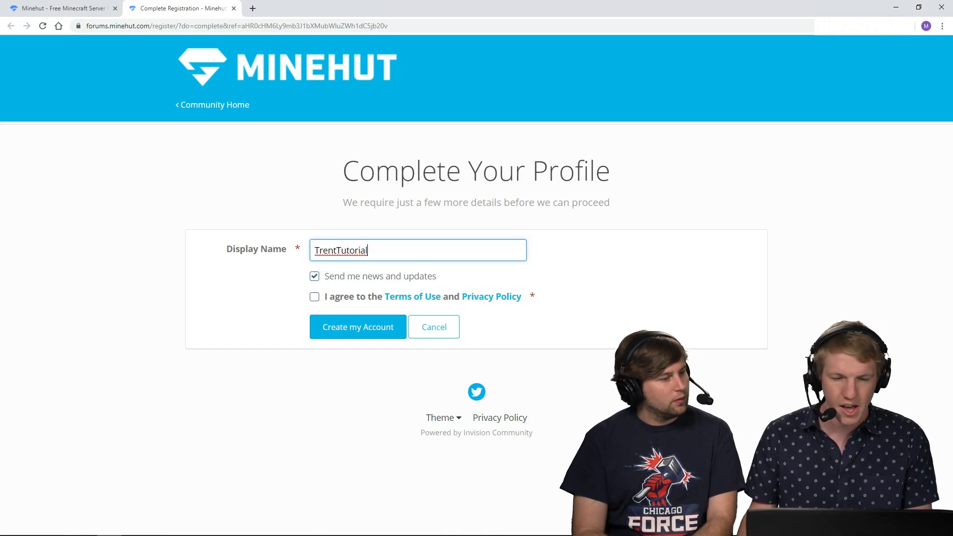
left_click(314, 297)
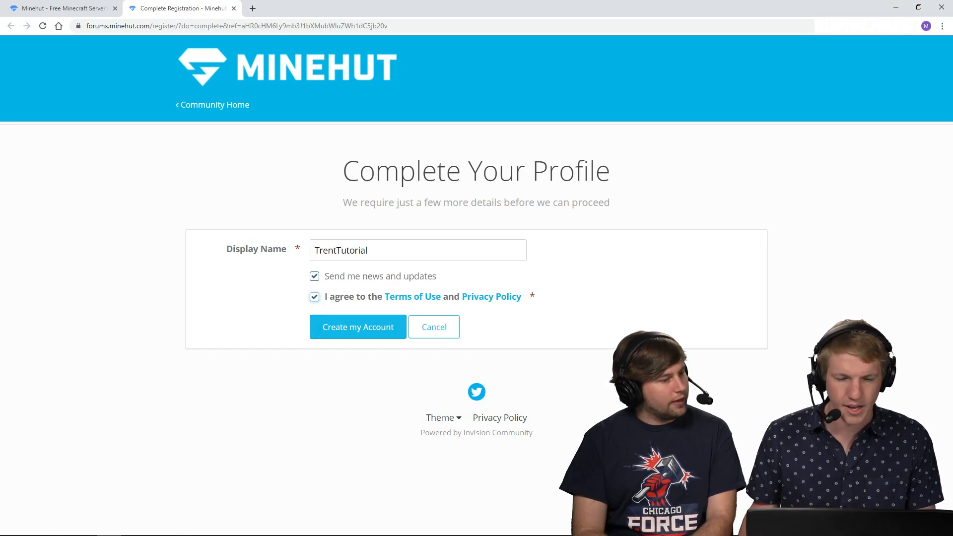
left_click(357, 327)
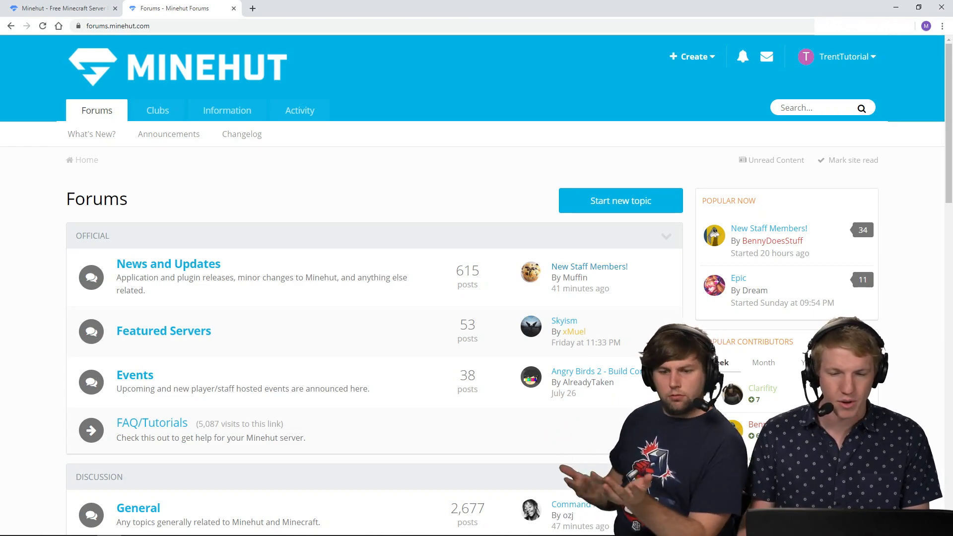
- Reply 'Cool nice job' on the New Staff Members! topic and submit it
left_click(589, 266)
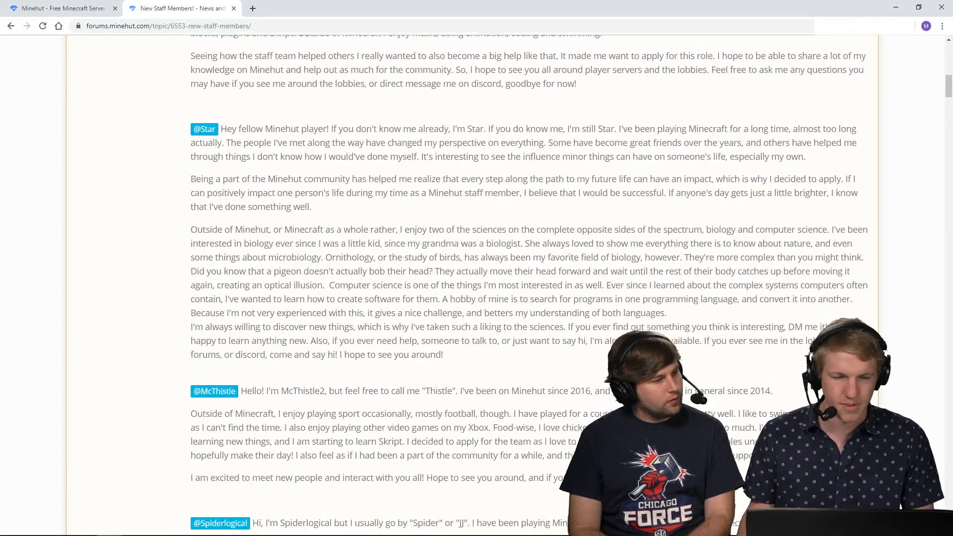
scroll("down", 3)
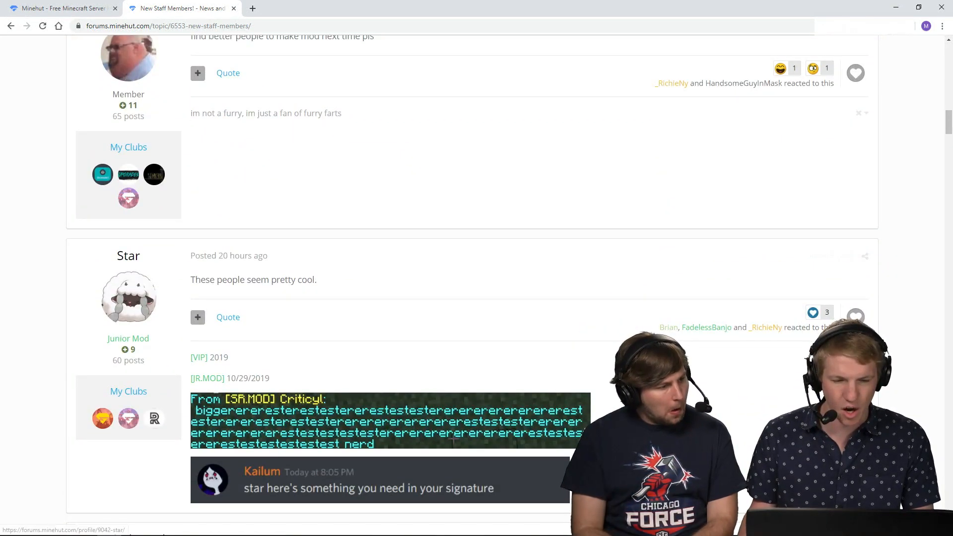
scroll("down", 3)
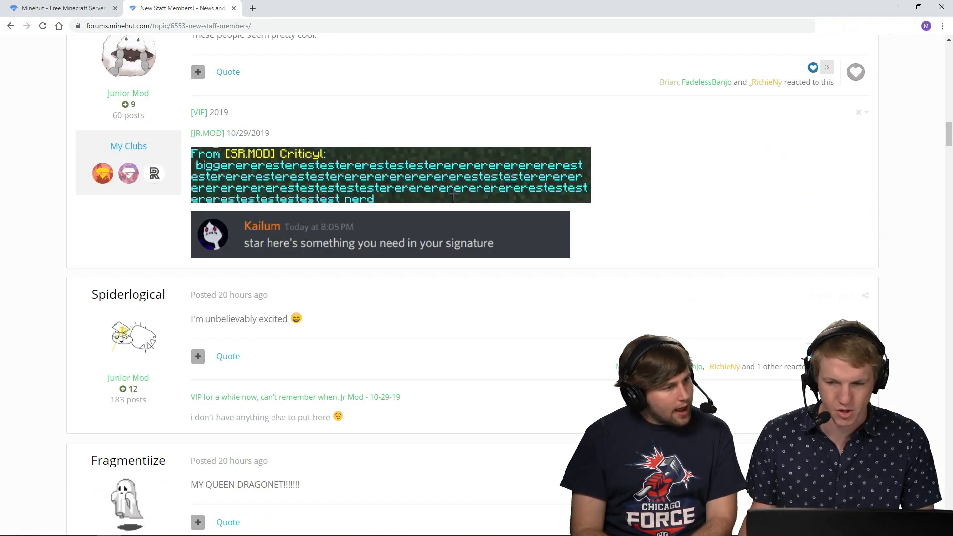
scroll("down", 3)
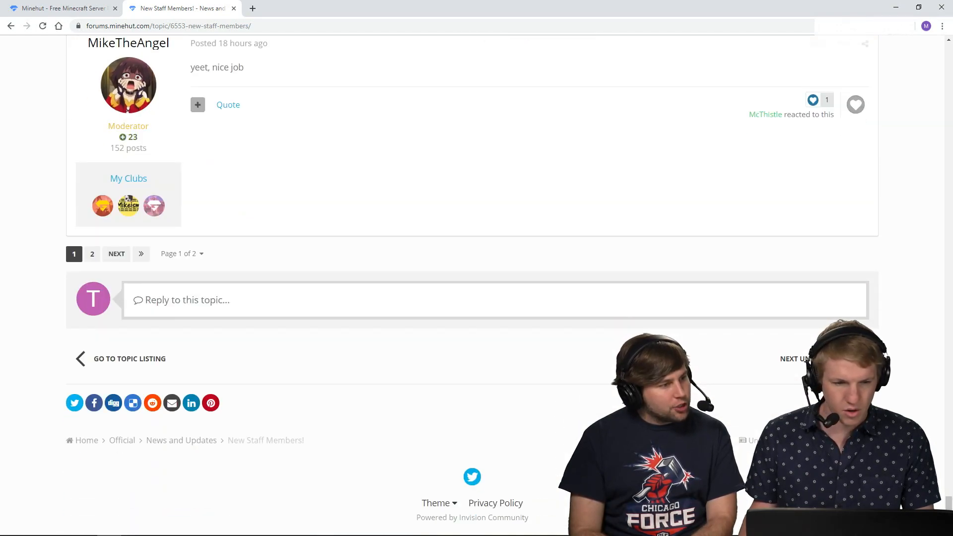
type("Cool n")
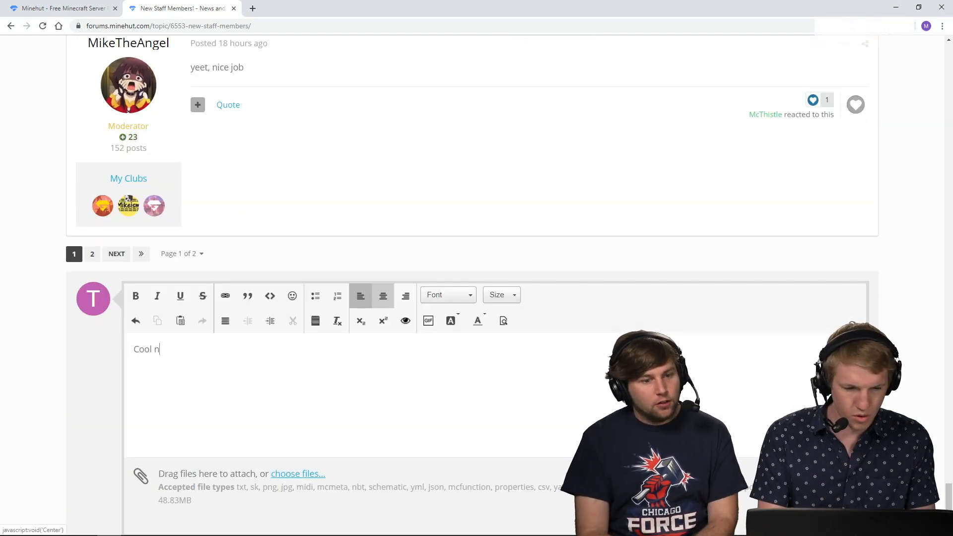
type("ice job")
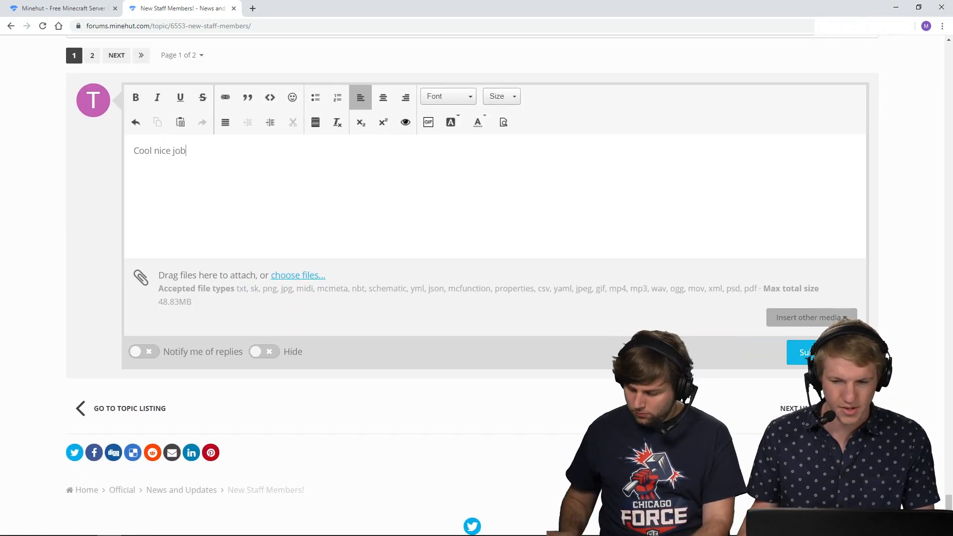
left_click(806, 352)
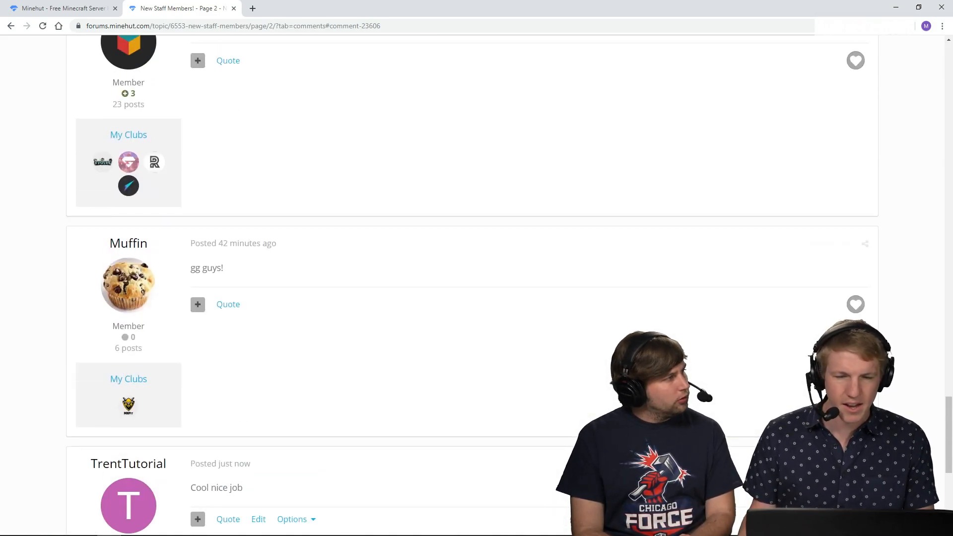
- Return to the forum home page via the Forums link
scroll("up", 3)
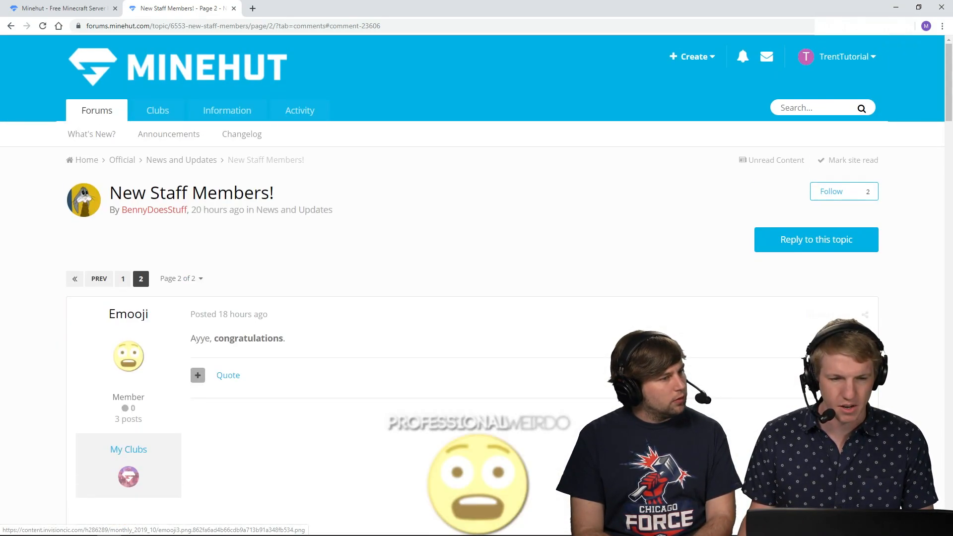
left_click(97, 111)
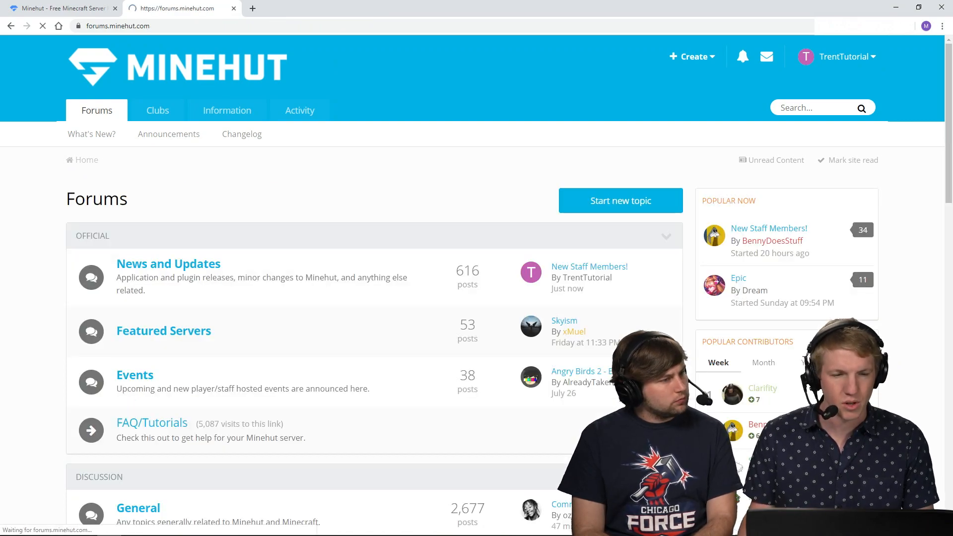
scroll("down", 3)
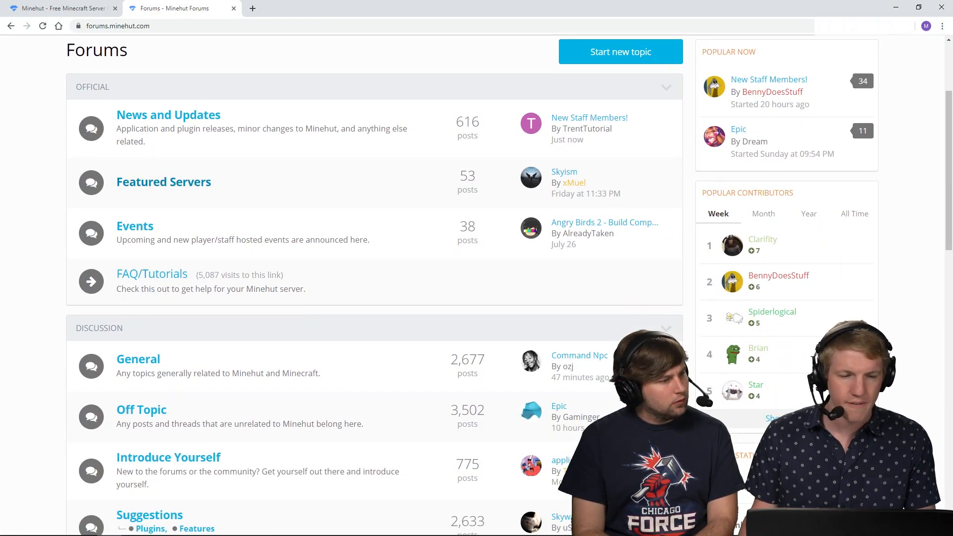
scroll("down", 3)
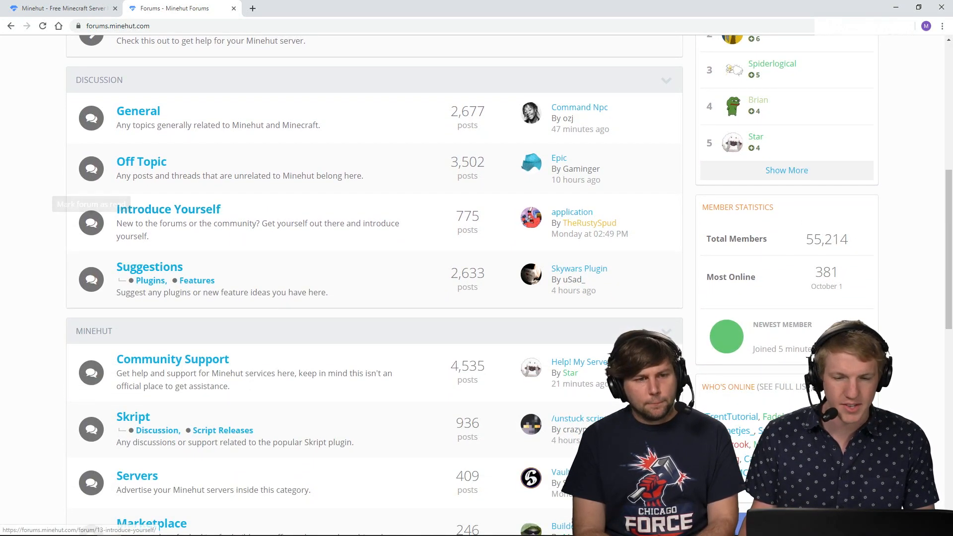
scroll("down", 3)
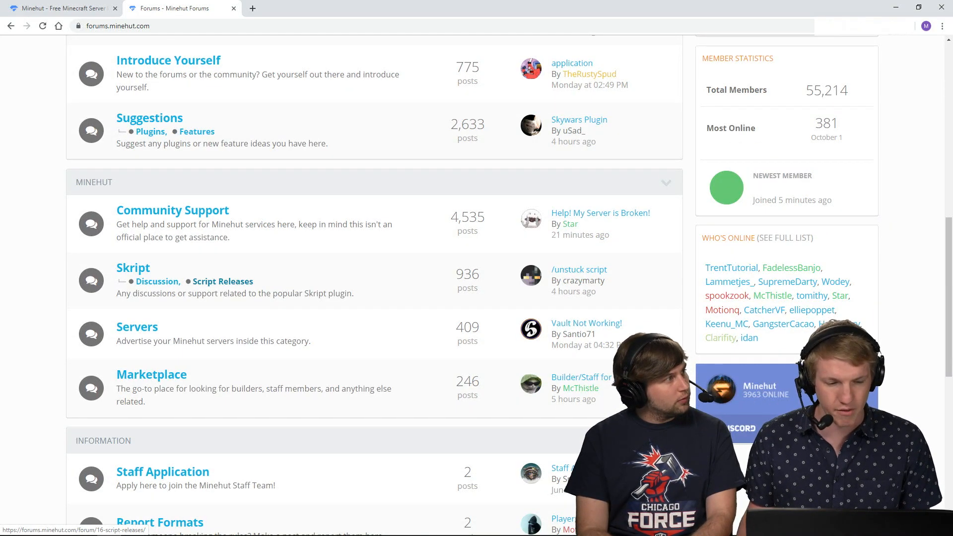
scroll("down", 3)
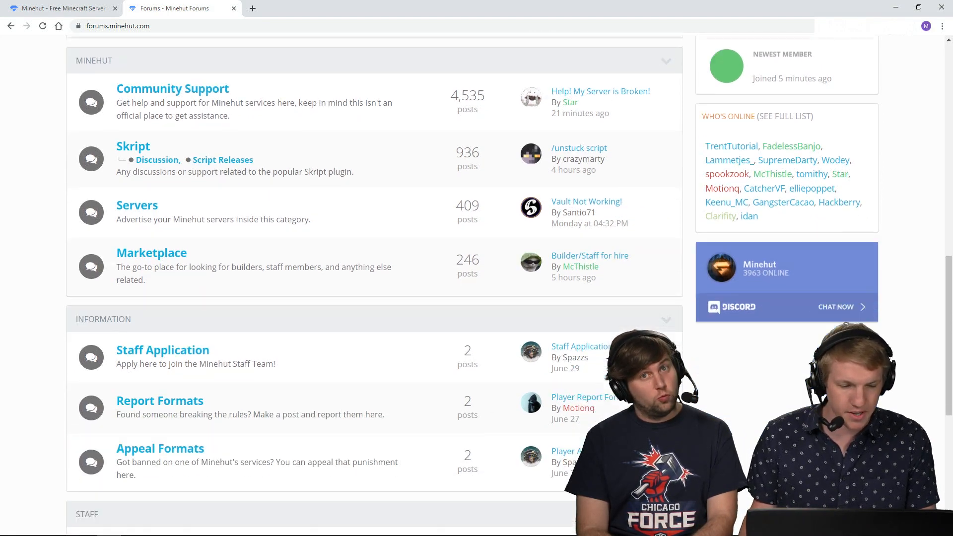
scroll("down", 3)
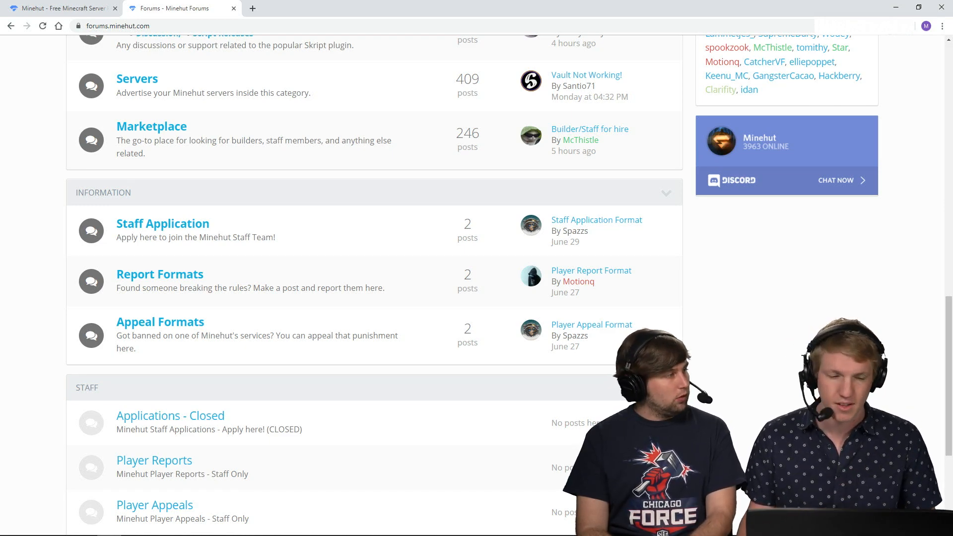
scroll("down", 3)
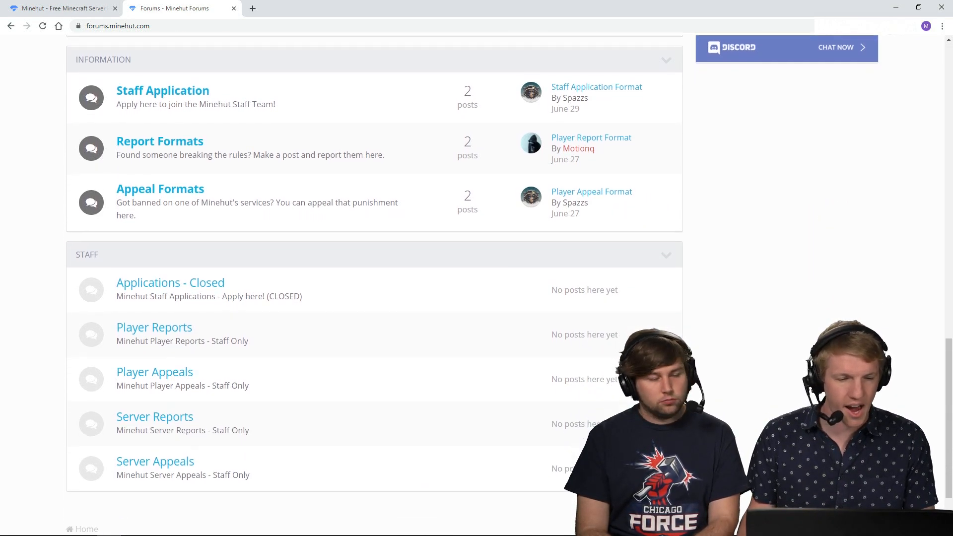
scroll("up", 3)
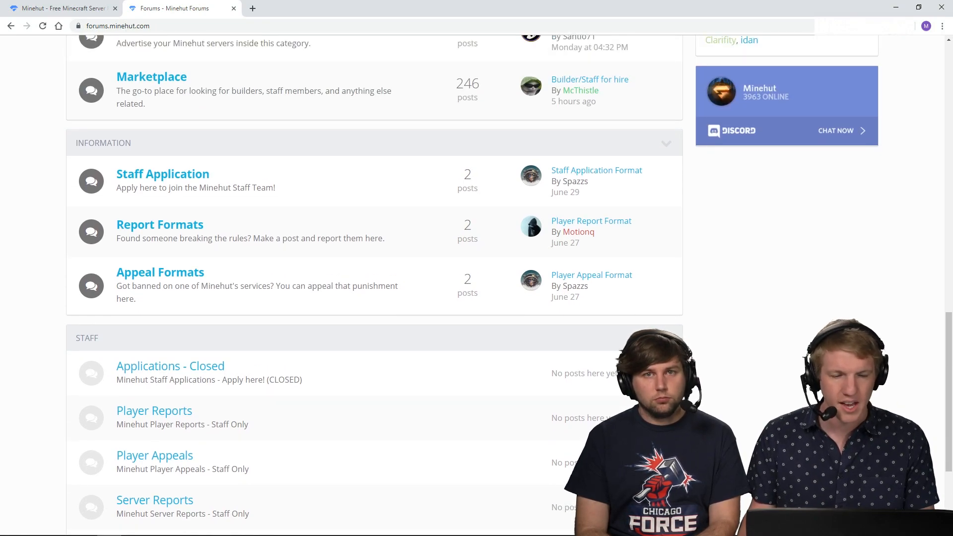